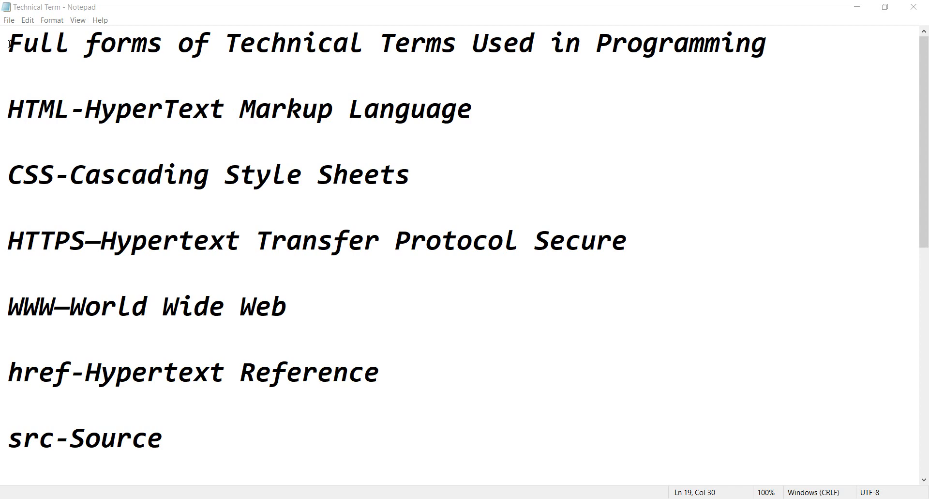
# Highlight the 'HTTPS – Hypertext Transfer Protocol Secure' line and scroll down to the XML and SGML entries
pyautogui.moveTo(8, 43); pyautogui.dragTo(764, 43)
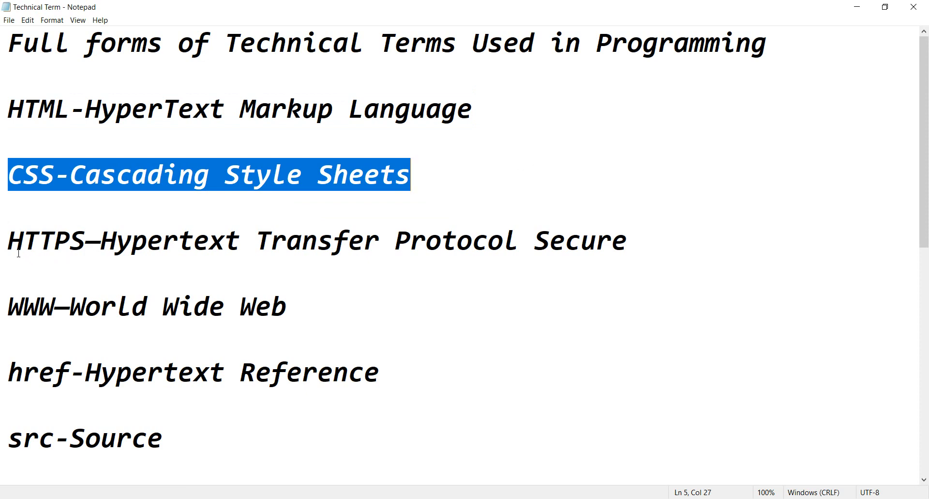
pyautogui.tripleClick(317, 240)
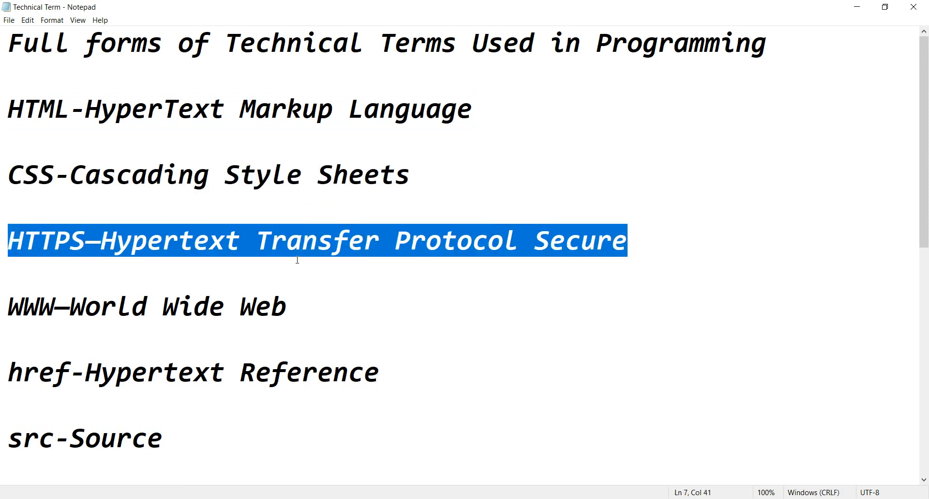
pyautogui.scroll(-3)
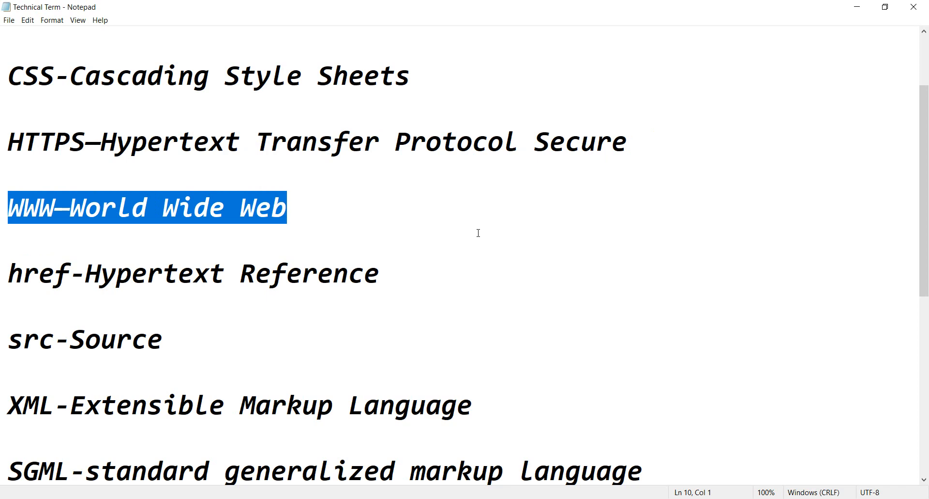
pyautogui.moveTo(31, 277)
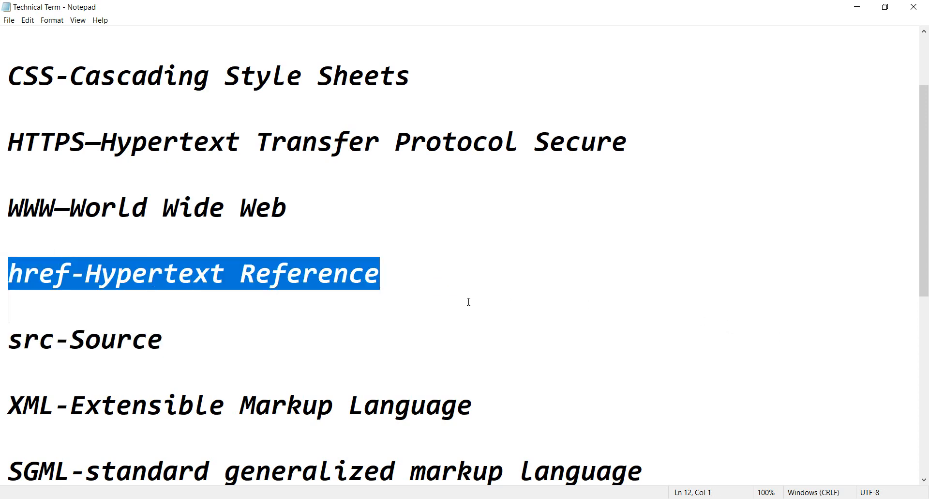
pyautogui.moveTo(271, 281)
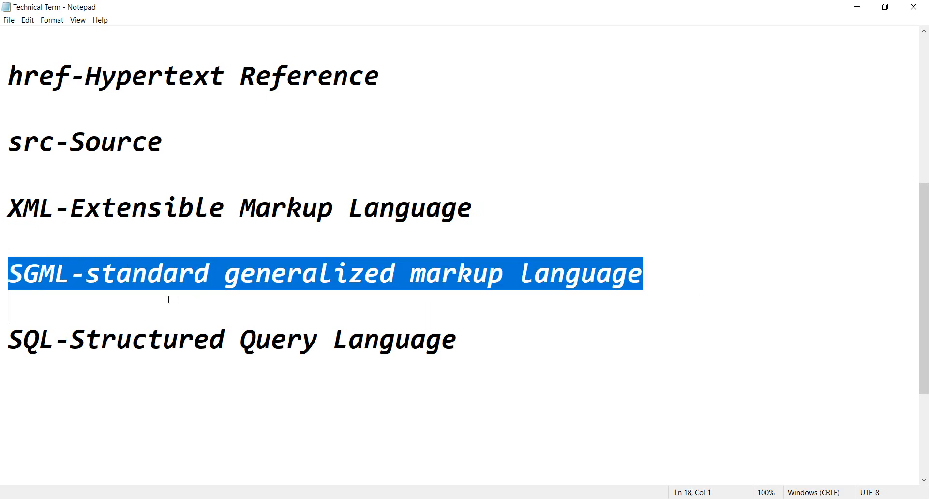
pyautogui.moveTo(304, 288)
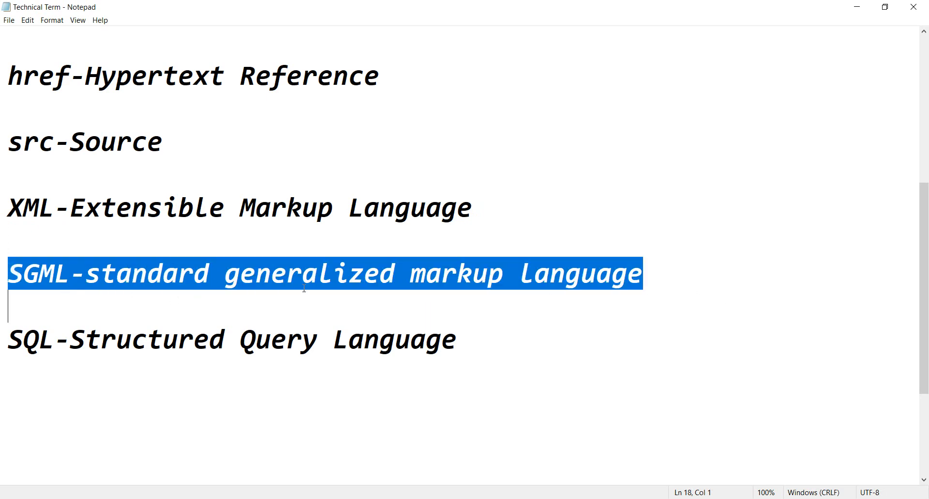